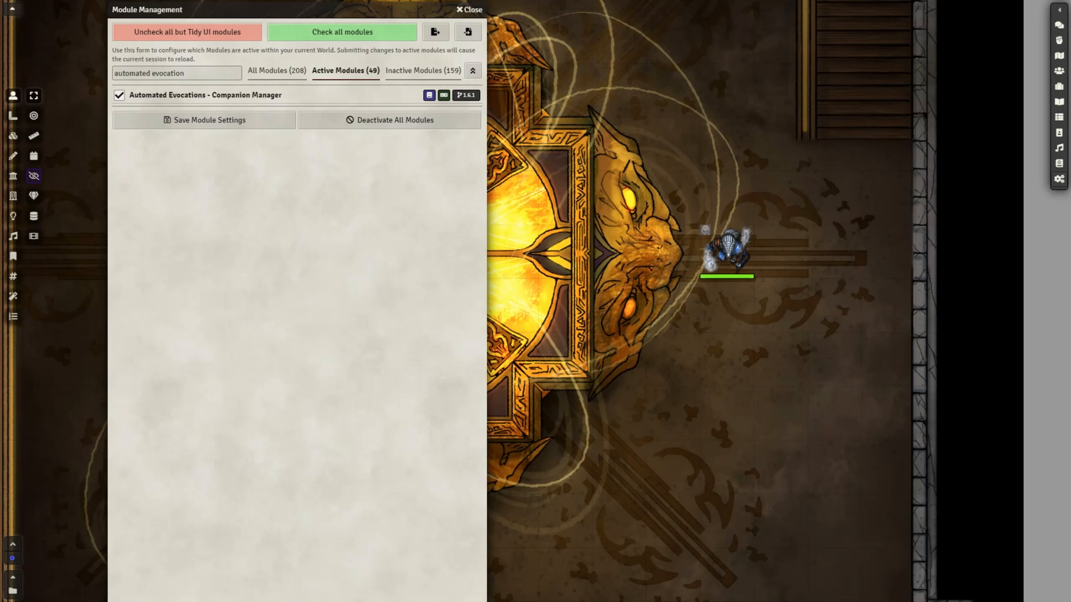
Step: Filter modules for 'jb2a' to confirm JB2A is active, then close Module Management
text(jb2a)
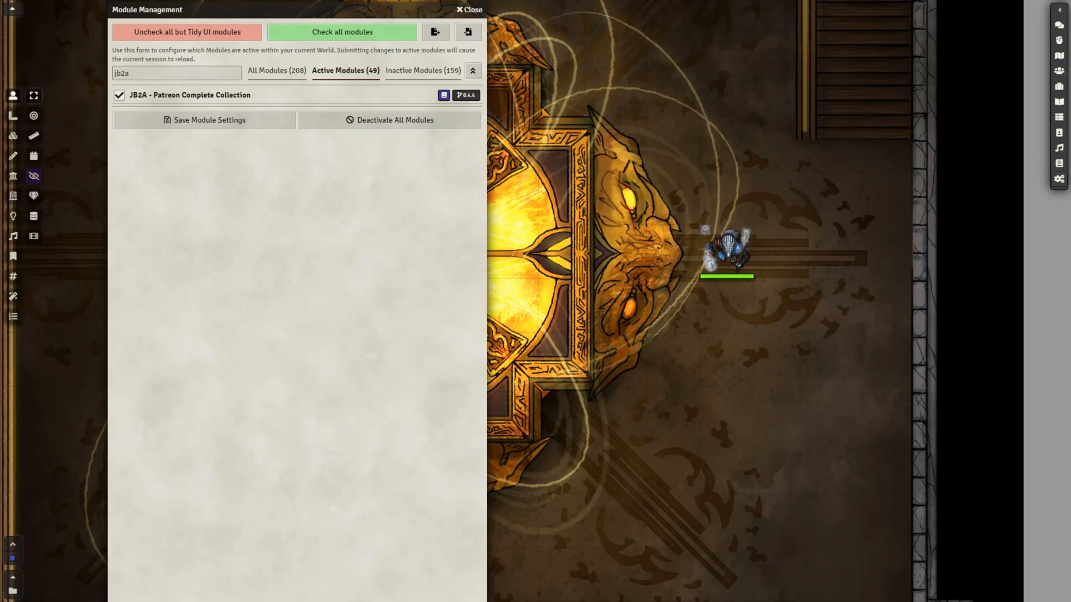
click(468, 9)
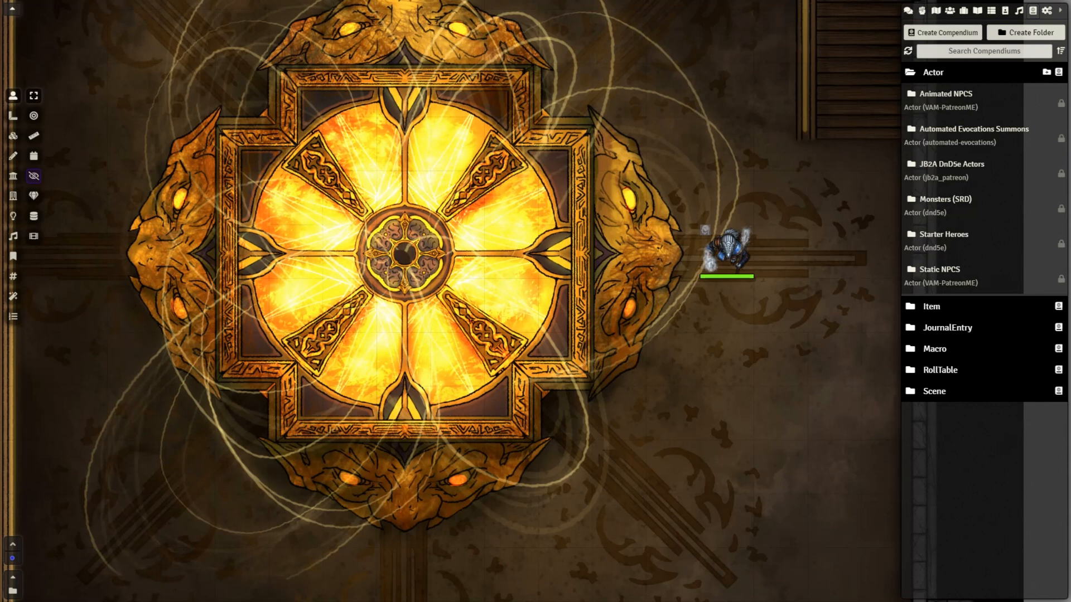
mouse_move(776, 378)
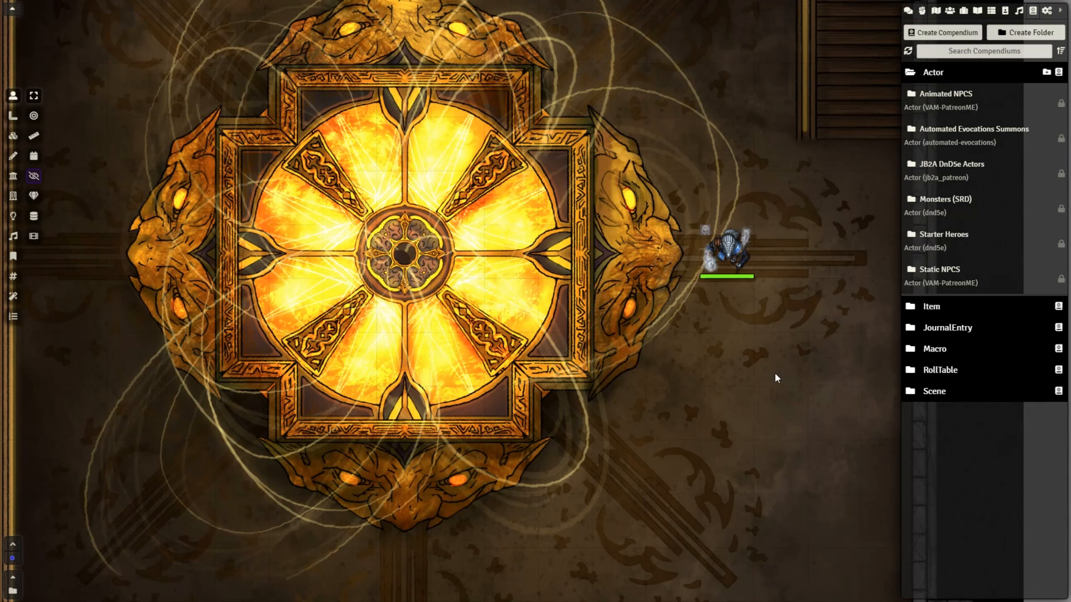
mouse_move(945, 171)
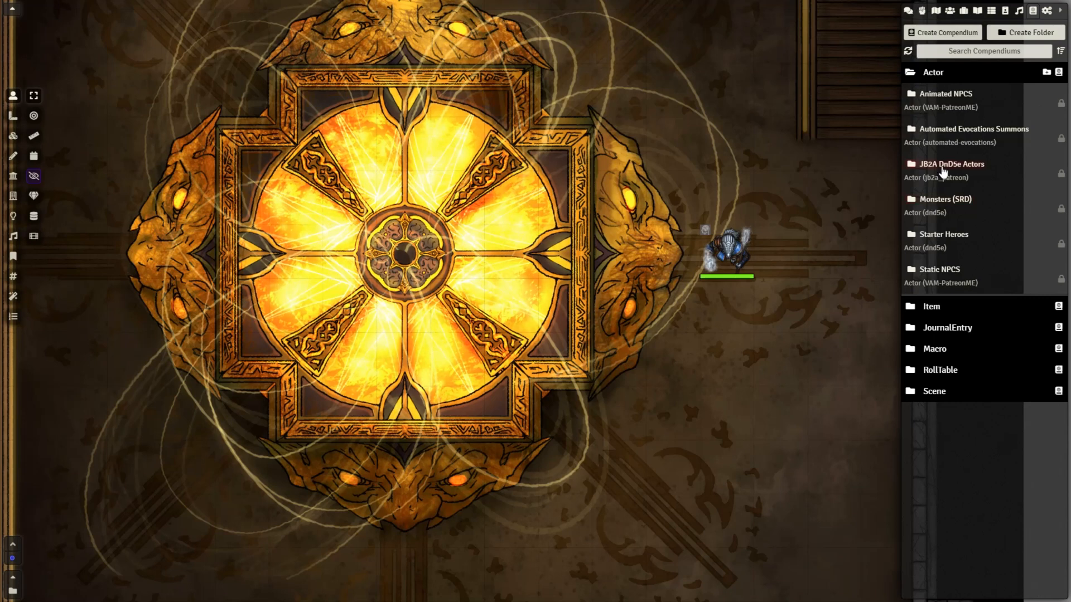
Step: Open a Maul - Flaming Spiritual Weapon actor from the JB2A DnD5e Actors compendium
click(949, 164)
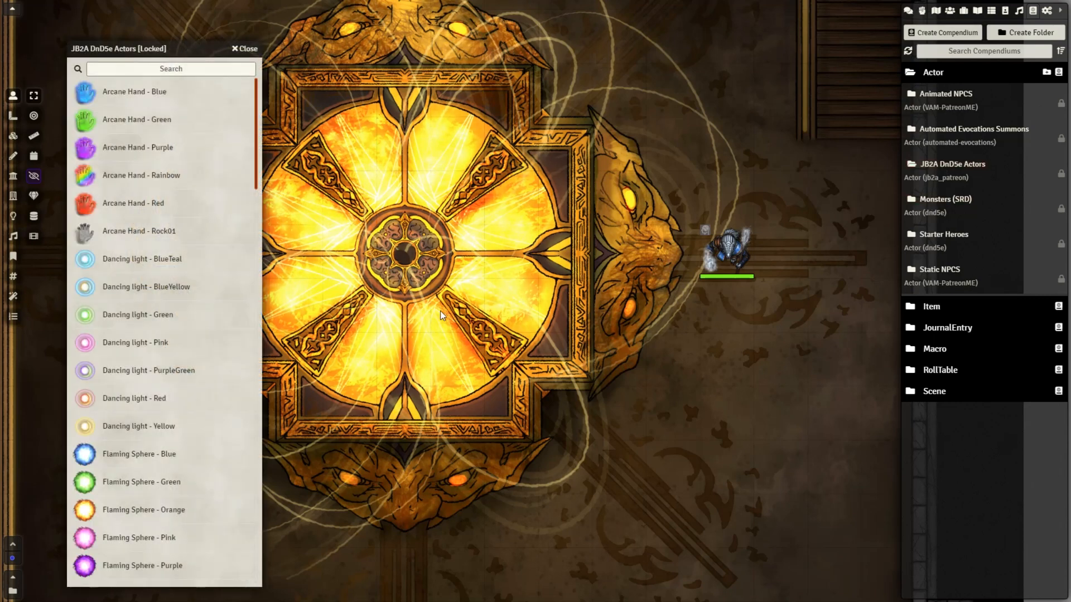
mouse_move(169, 416)
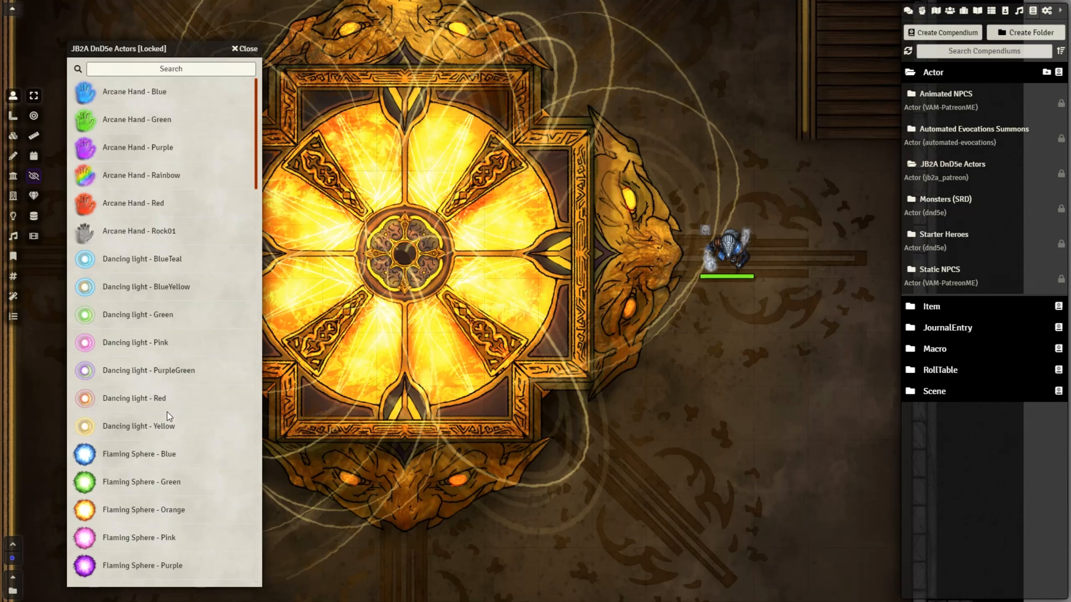
scroll(down, 3)
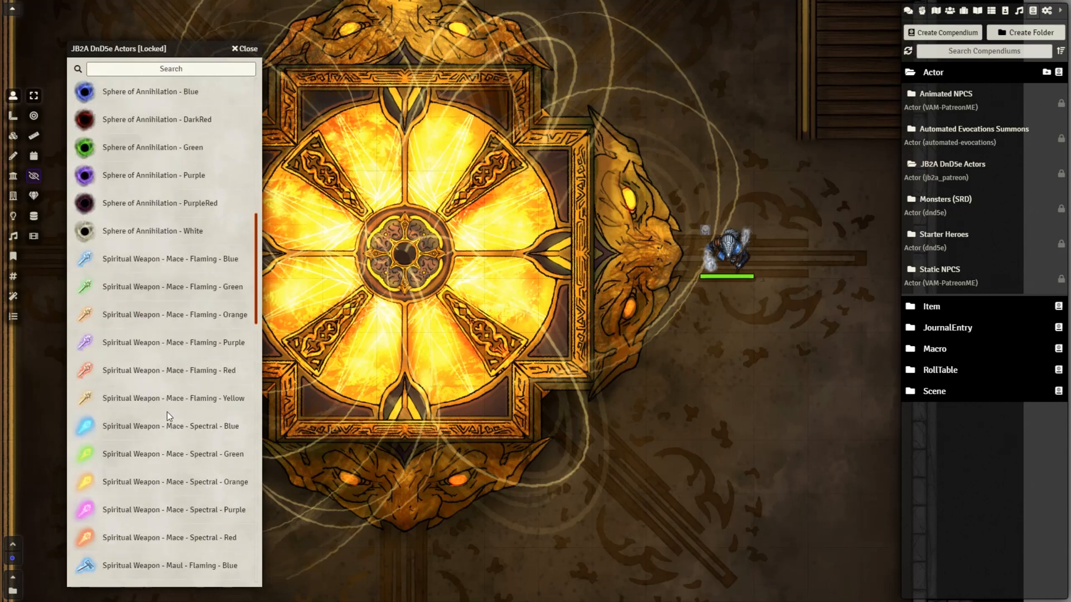
scroll(down, 3)
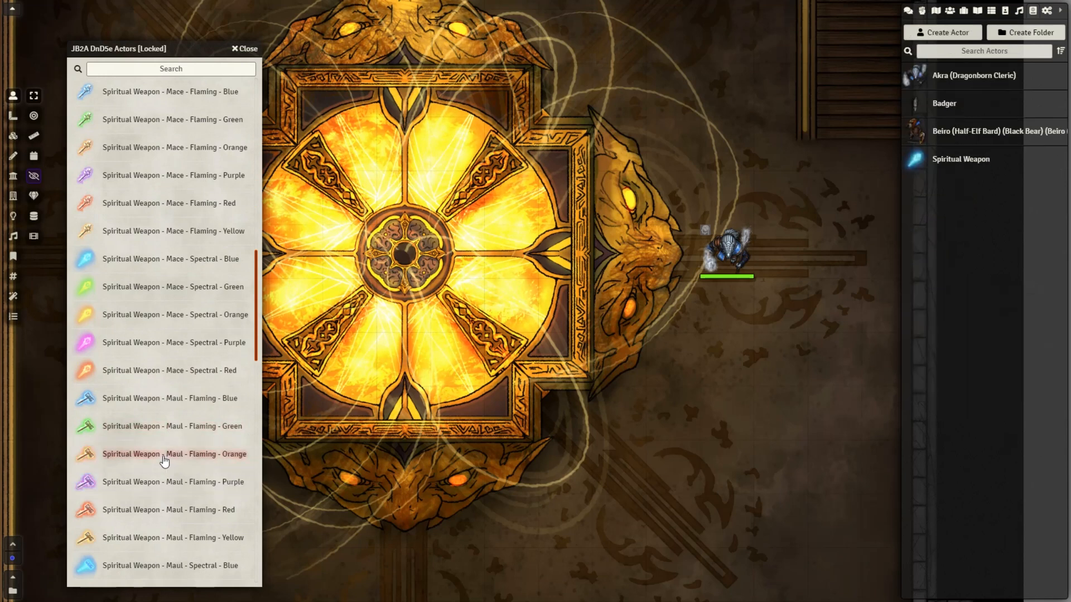
double_click(173, 426)
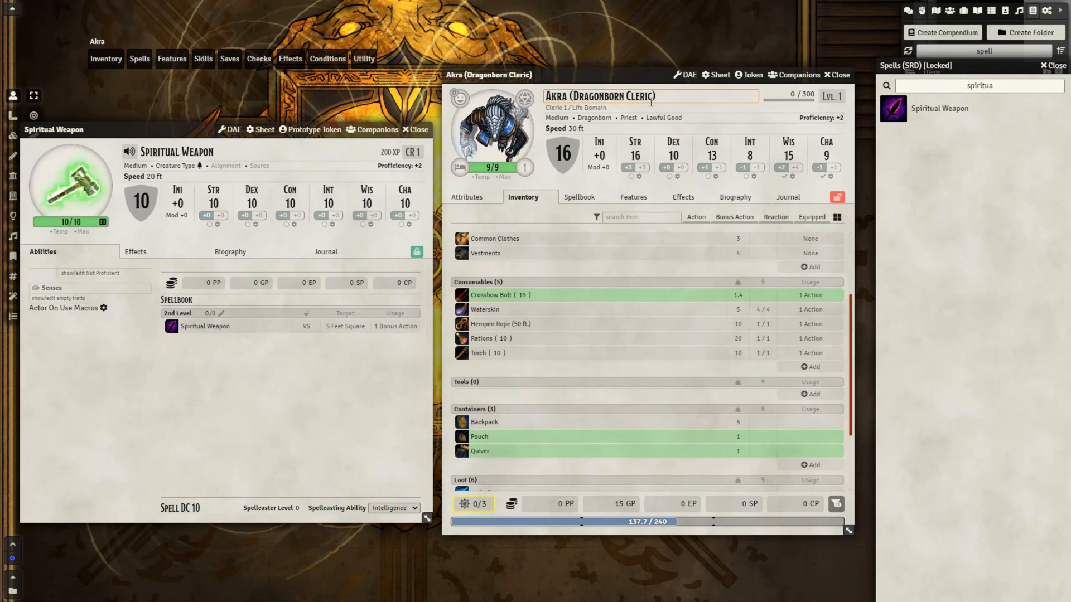
mouse_move(614, 160)
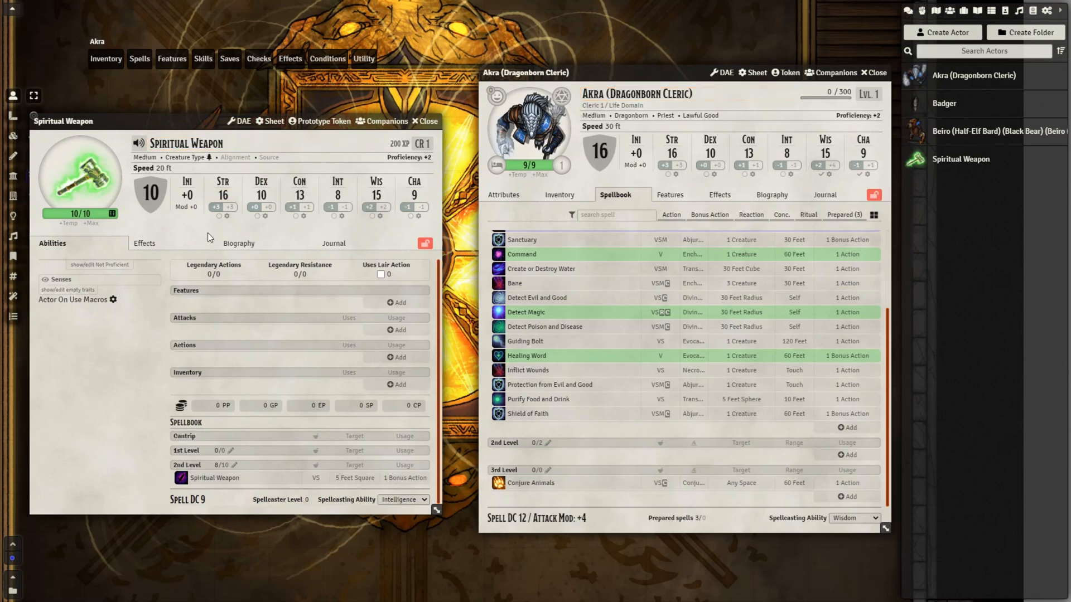
mouse_move(223, 507)
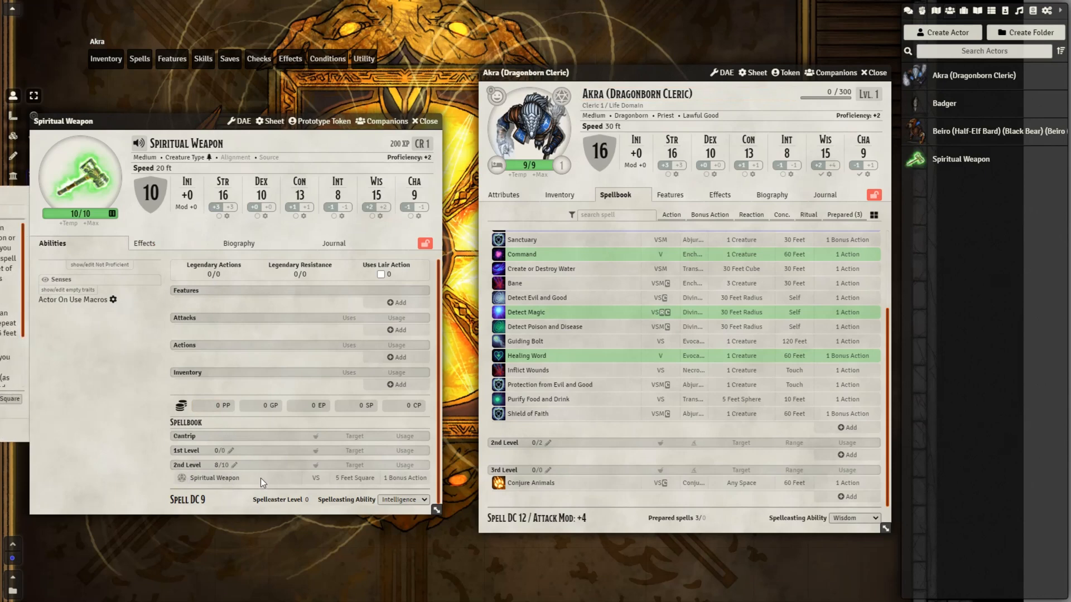
Step: Find Spiritual Weapon in the spell compendium, cast it, and toggle spell slot consumption
click(1032, 10)
text(spiritua)
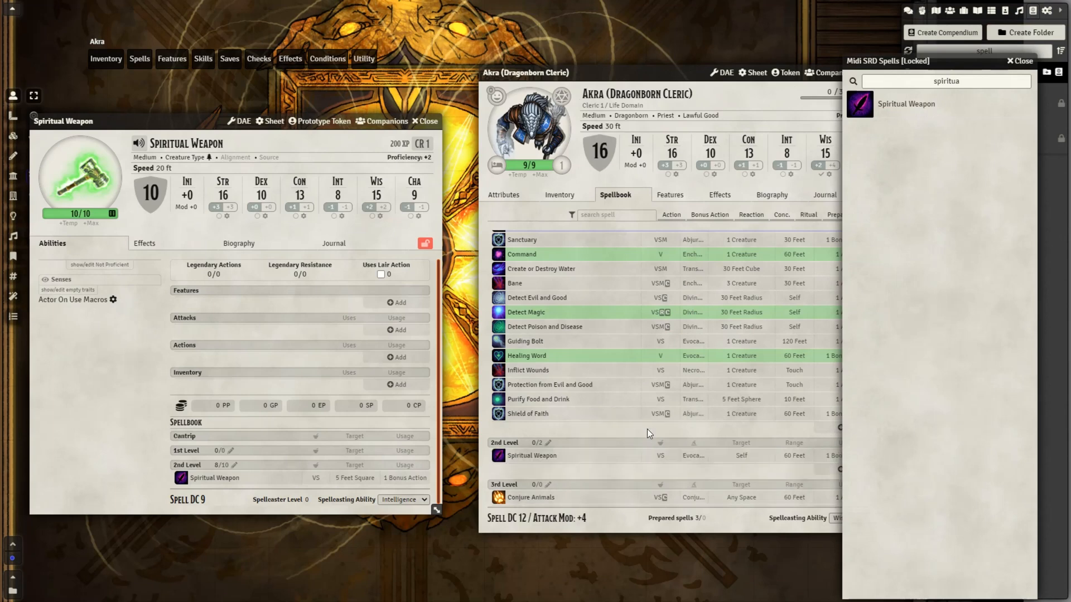
click(531, 456)
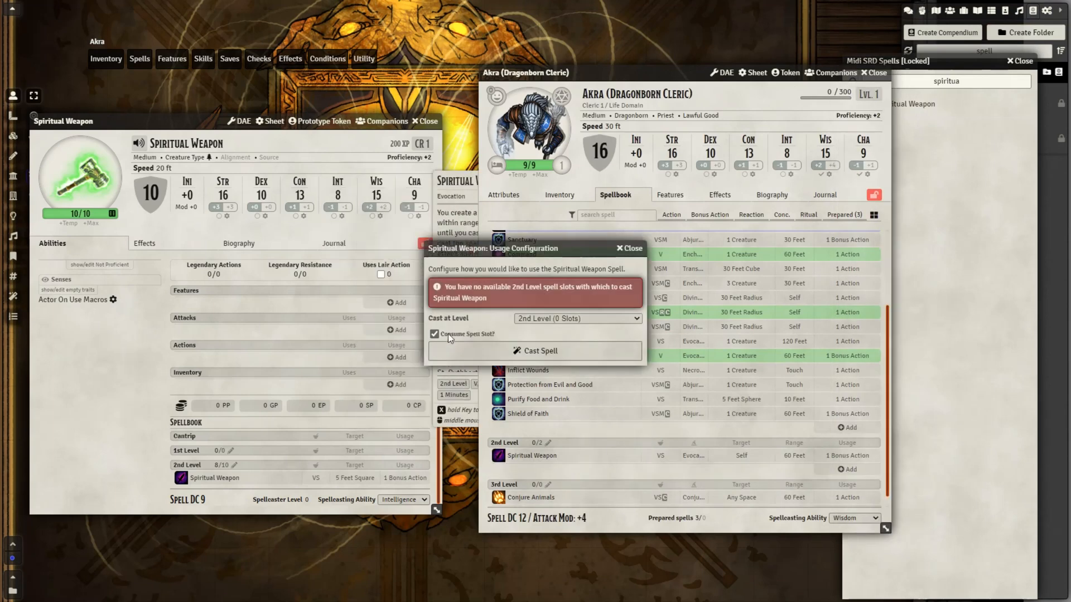
click(535, 350)
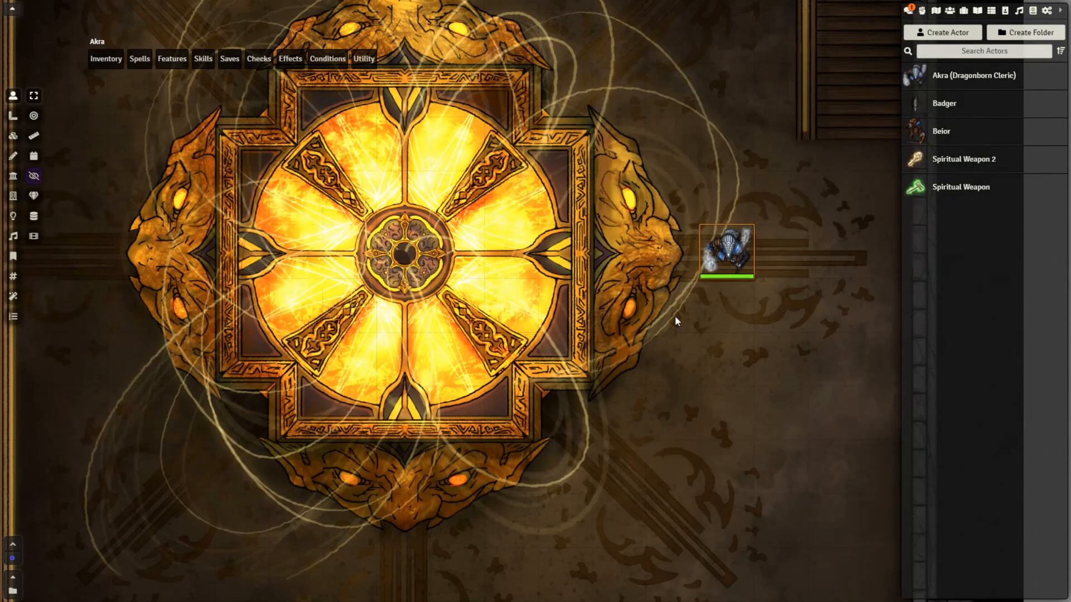
Step: Open Akra's sheet and check that Spiritual Weapon appears in the Companion Manager
double_click(974, 75)
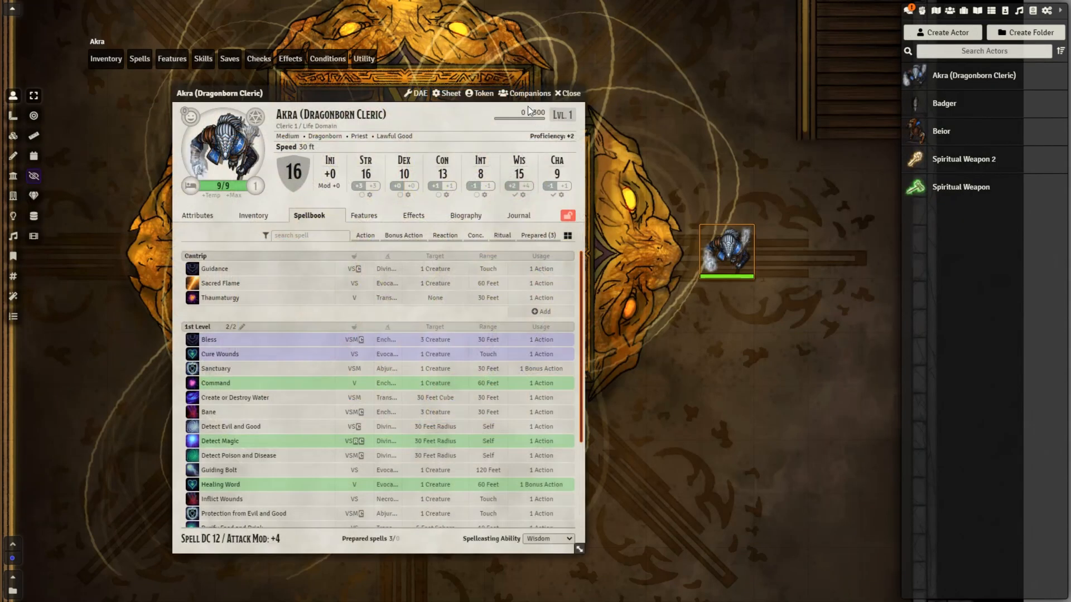
click(524, 94)
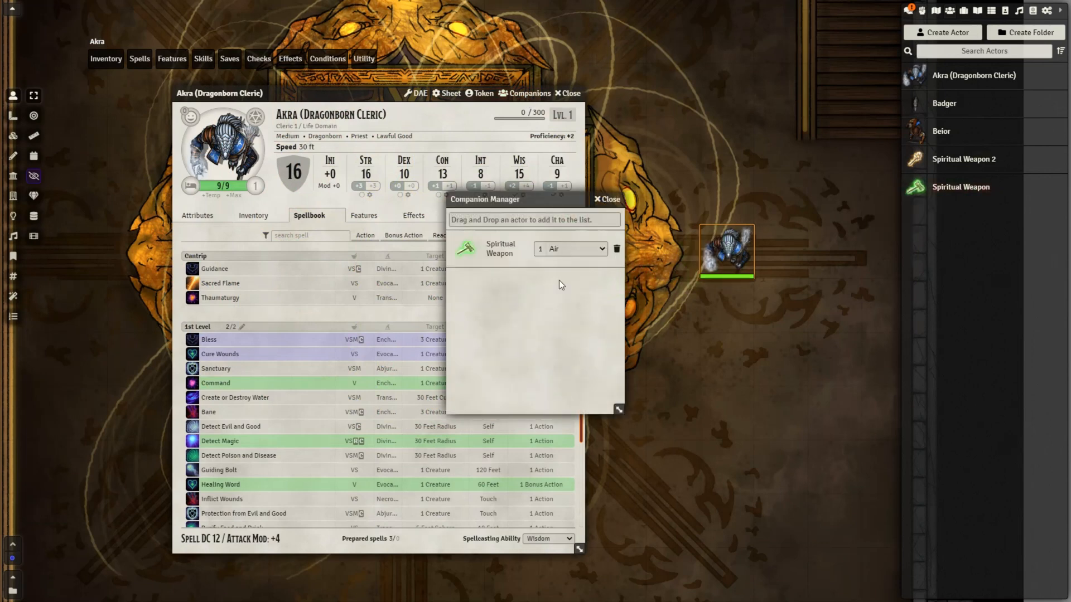
click(604, 199)
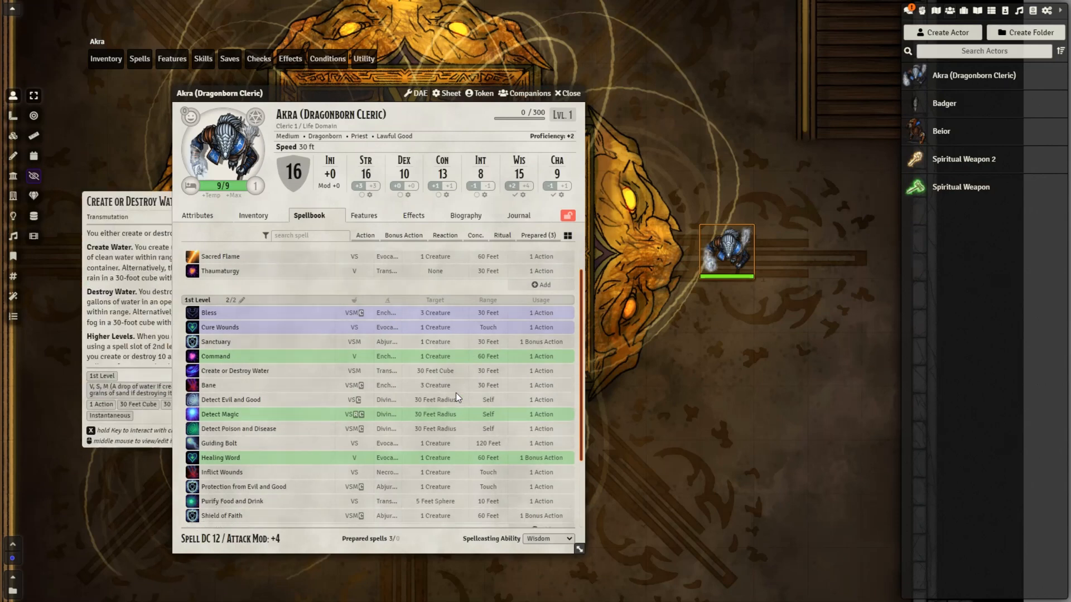
Step: Review the Spiritual Weapon spell's 2nd-level casting details in its item sheet
right_click(226, 462)
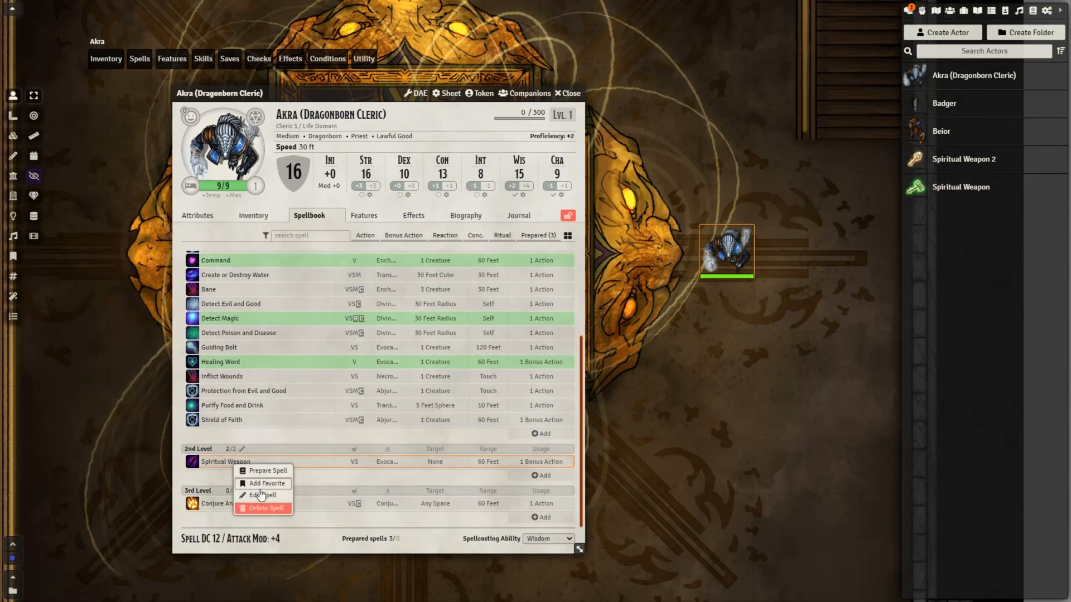
click(261, 494)
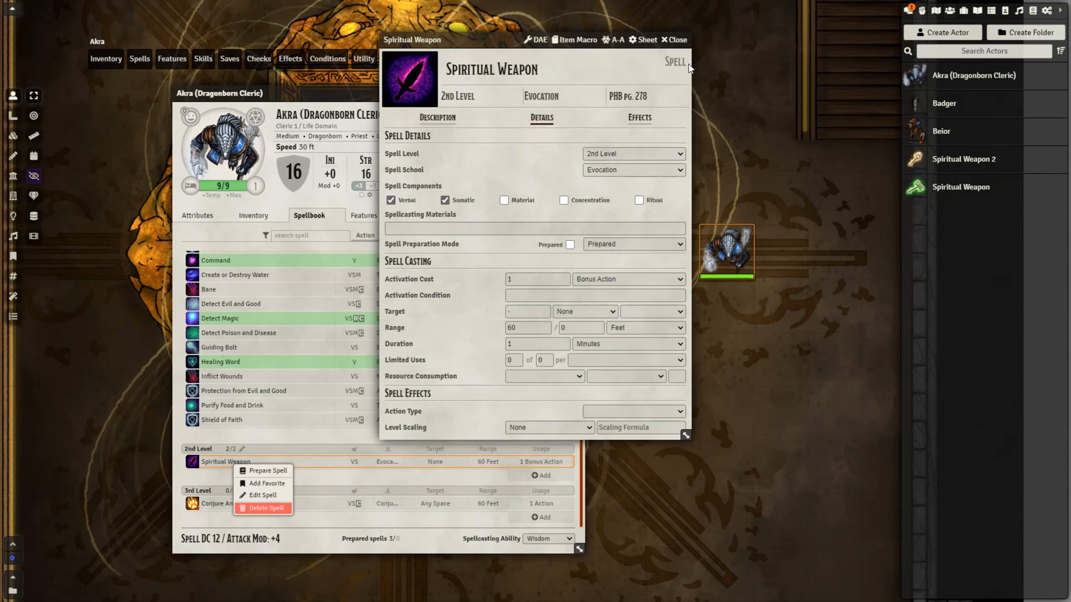
mouse_move(588, 264)
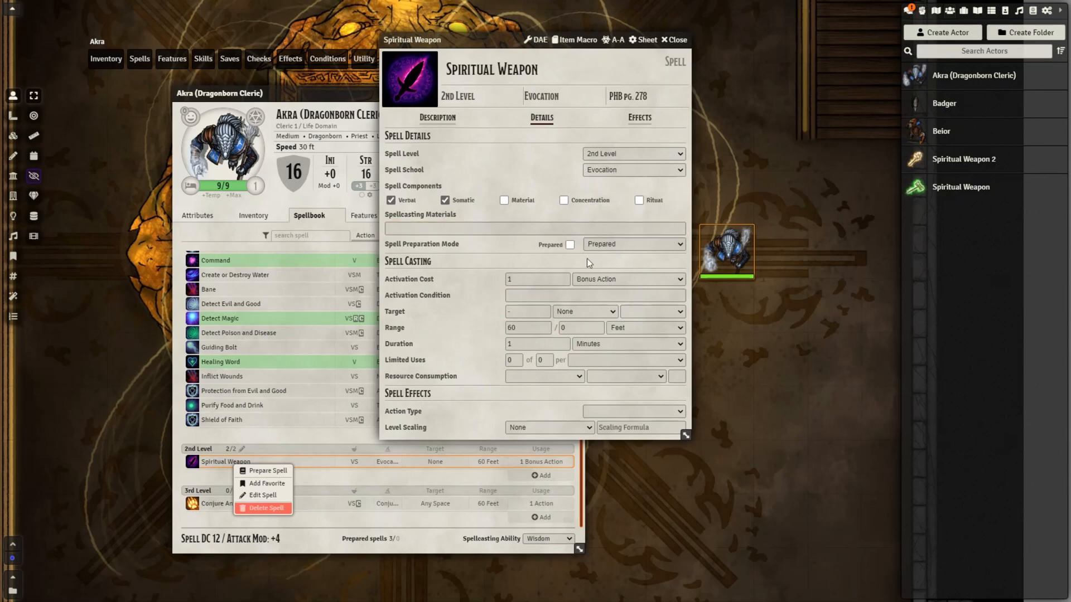
click(672, 39)
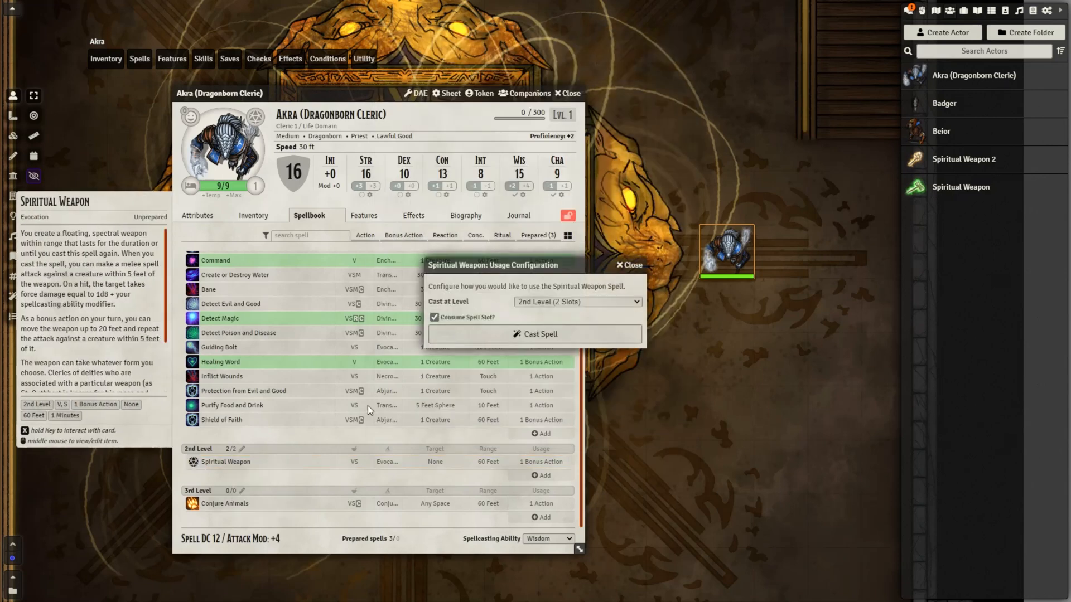
Step: Place the Spiritual Weapon token below Akra, close the sheet, and select Akra
click(535, 334)
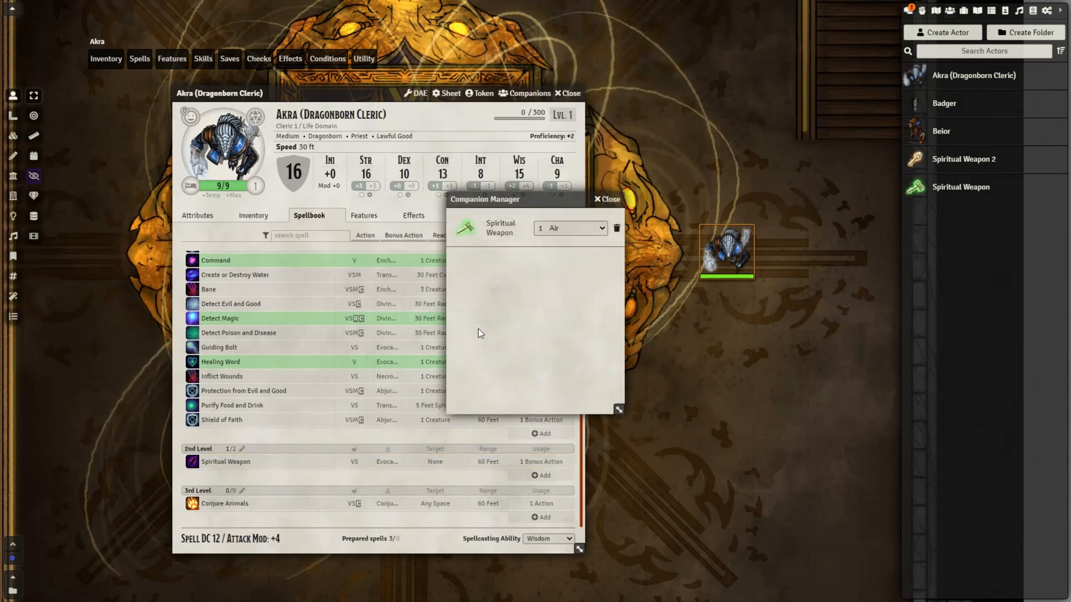
click(606, 198)
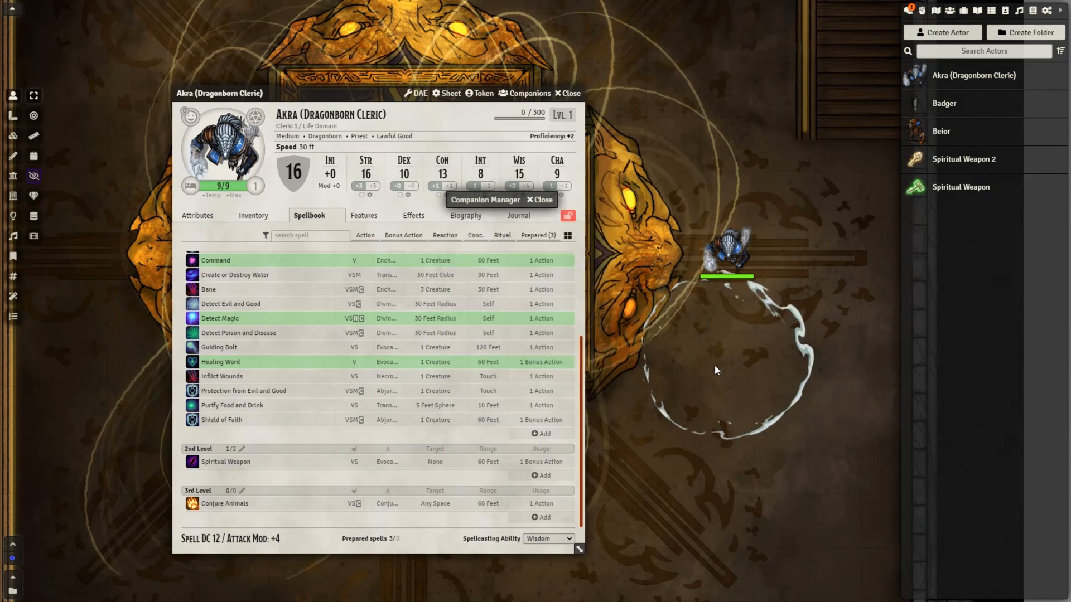
click(523, 94)
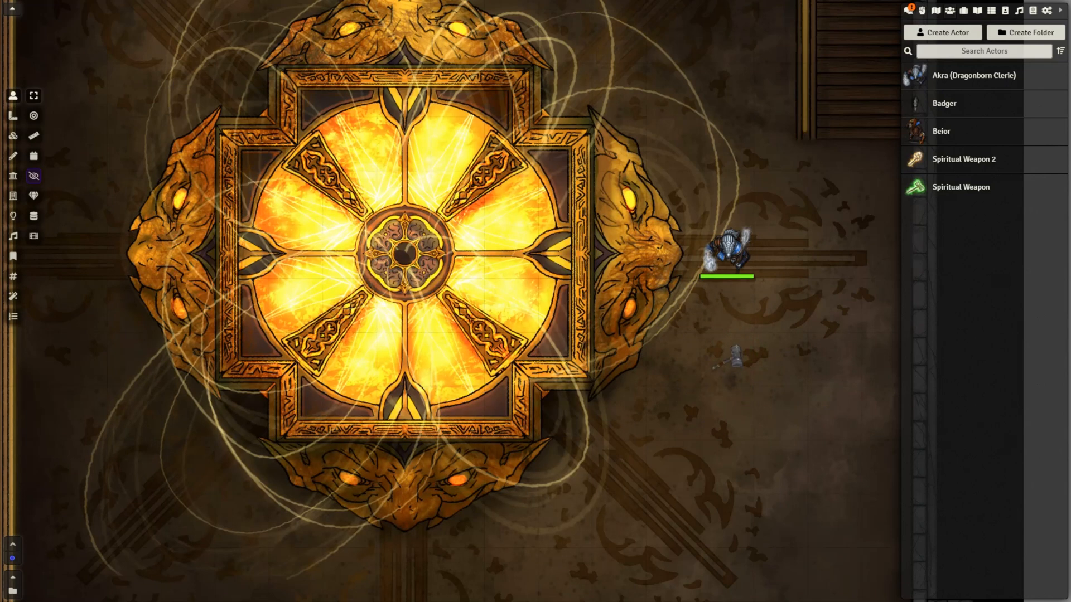
click(727, 252)
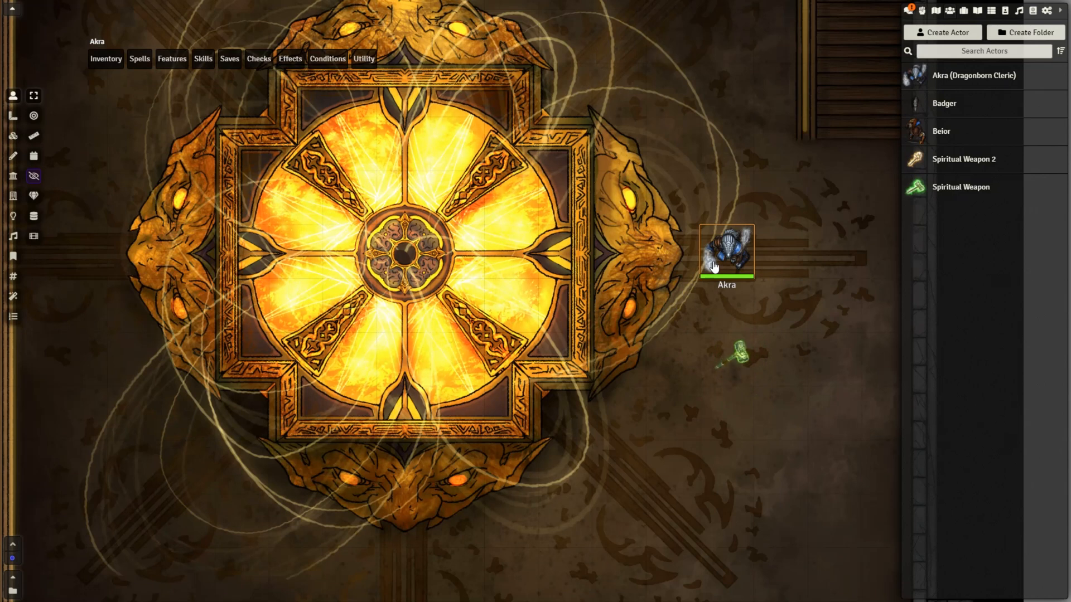
Step: Summon a second Spiritual Weapon beside Akra from the companion list
double_click(726, 252)
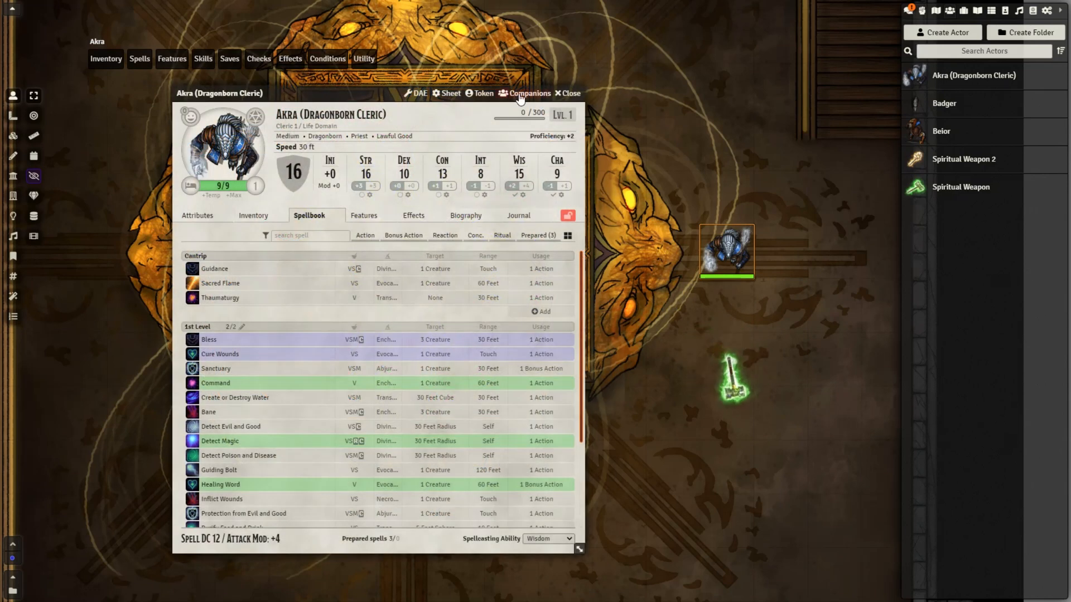
click(529, 93)
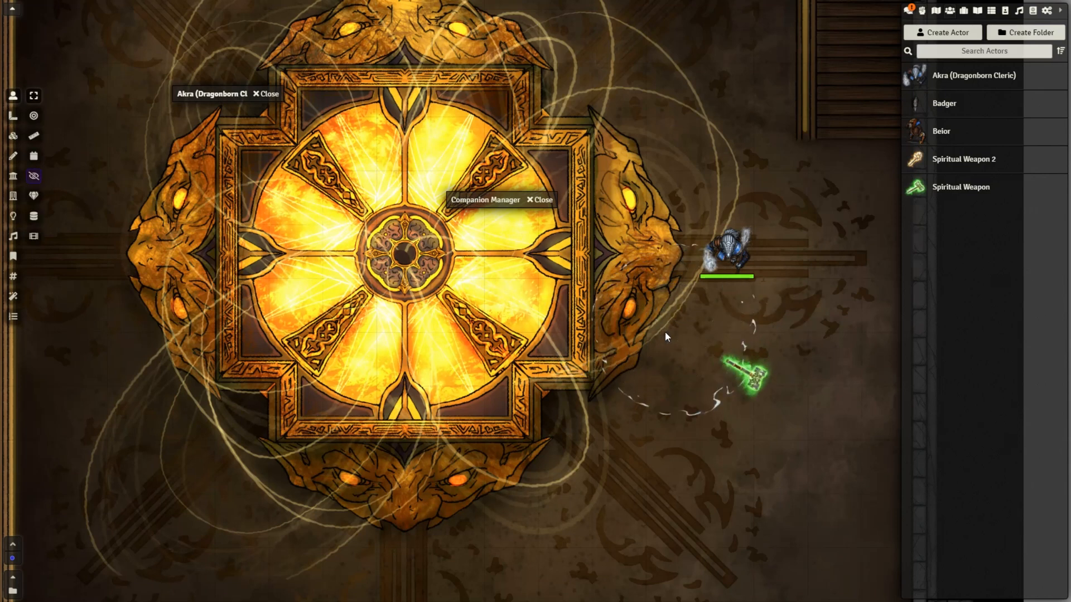
click(485, 200)
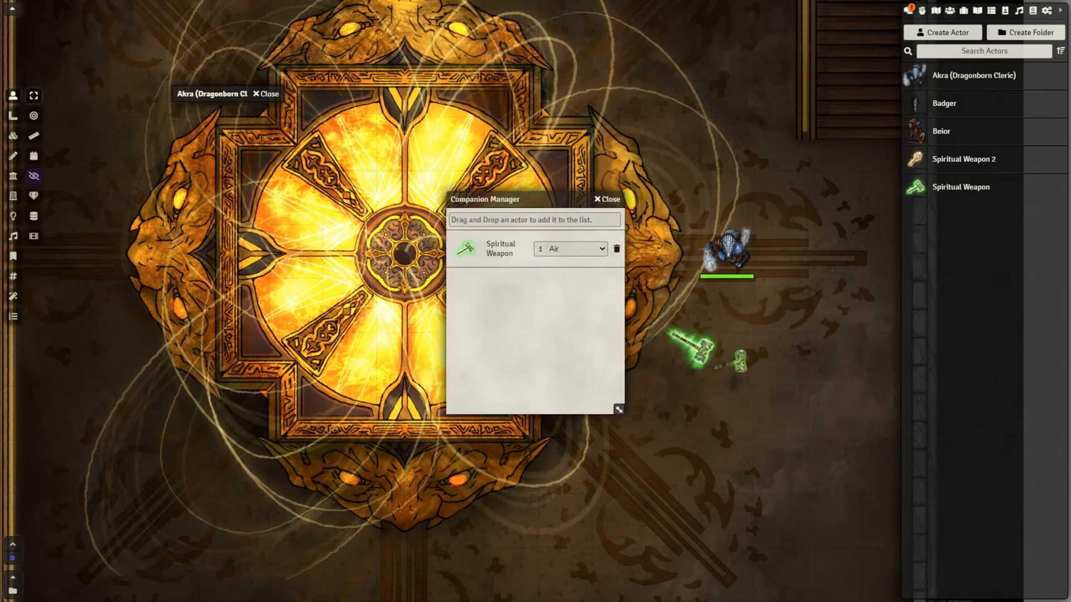
click(605, 198)
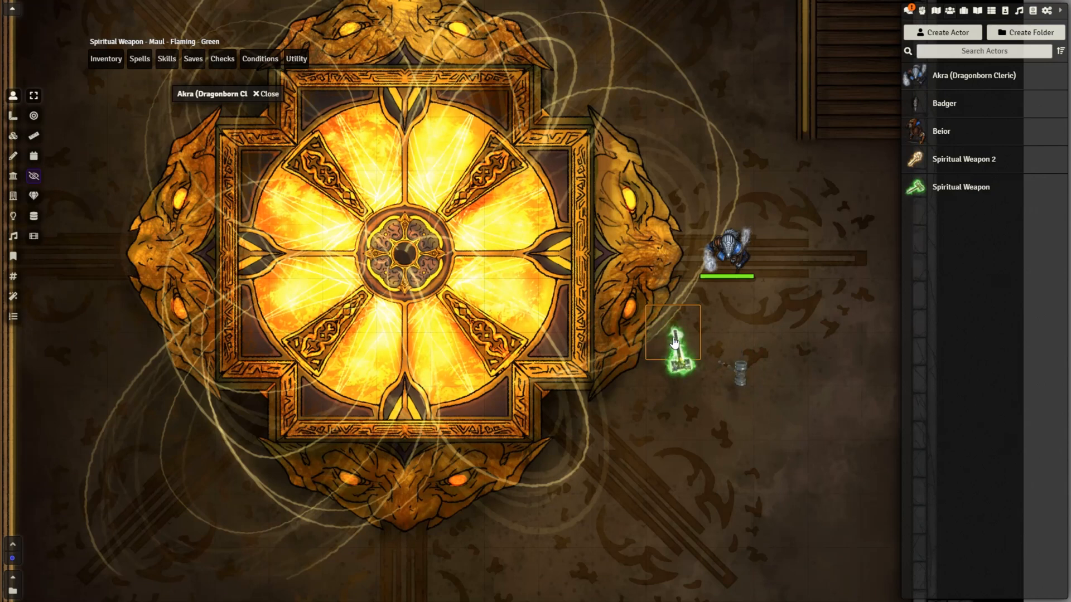
Step: Dismiss the newly summoned Spiritual Weapon from its sheet
double_click(672, 334)
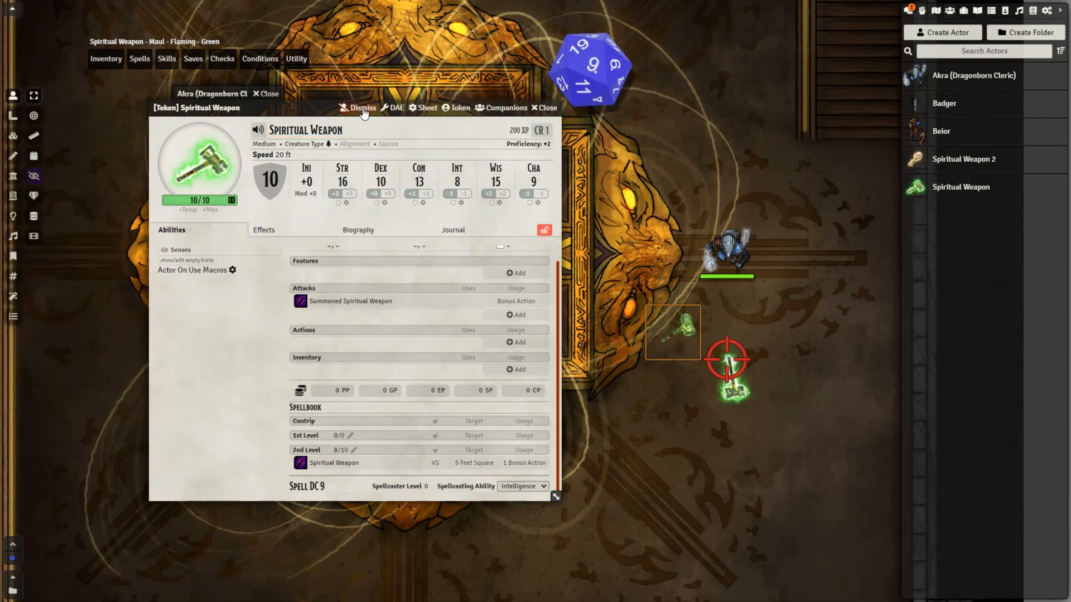
click(362, 108)
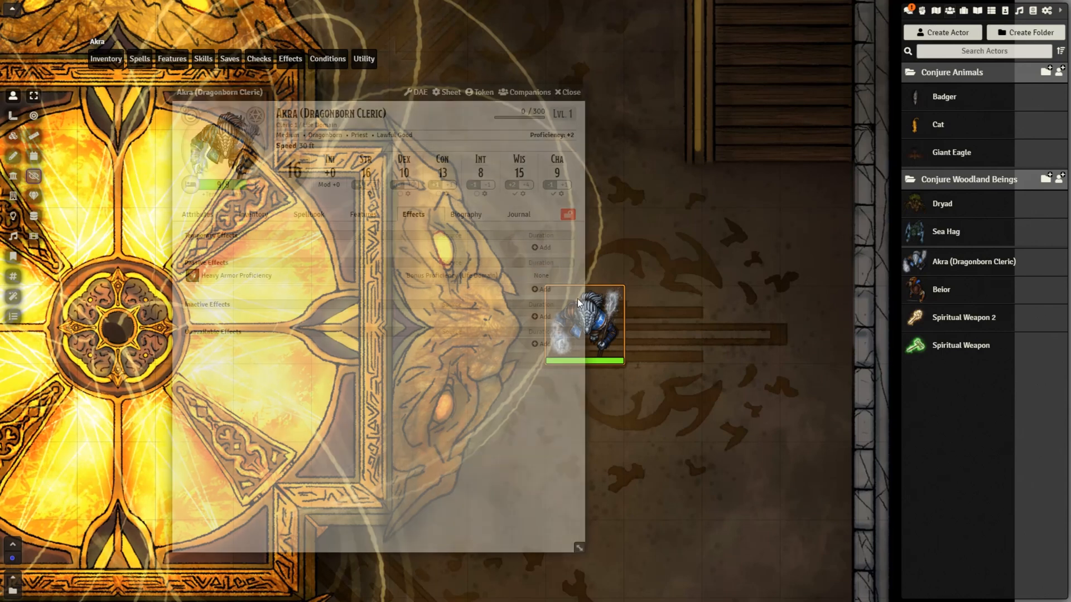
Step: Conjure two Giant Eagles below Akra via the Companion Manager, then close it
click(529, 92)
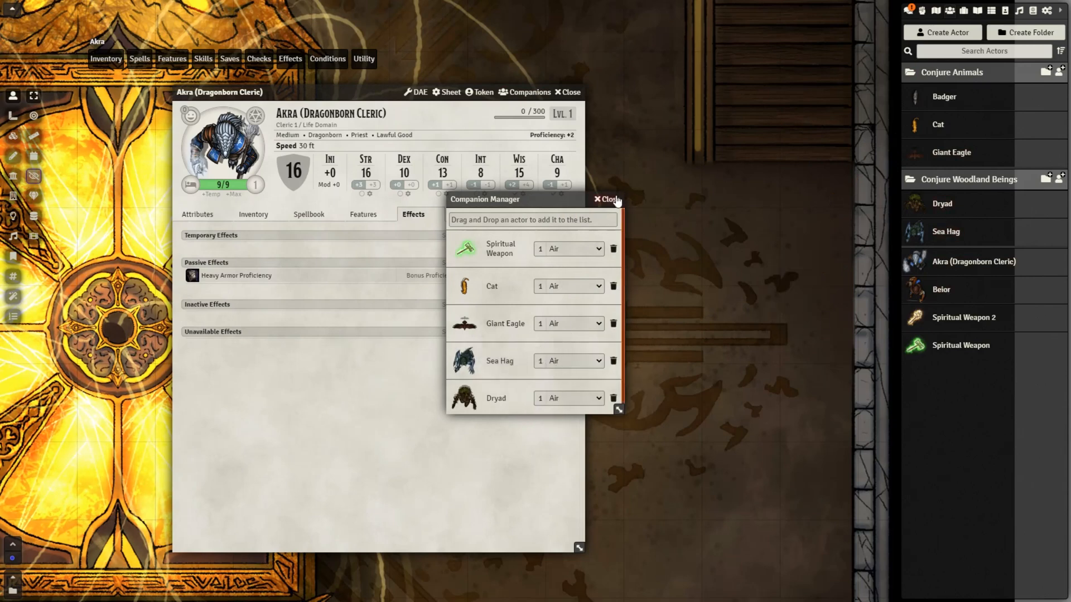
click(606, 199)
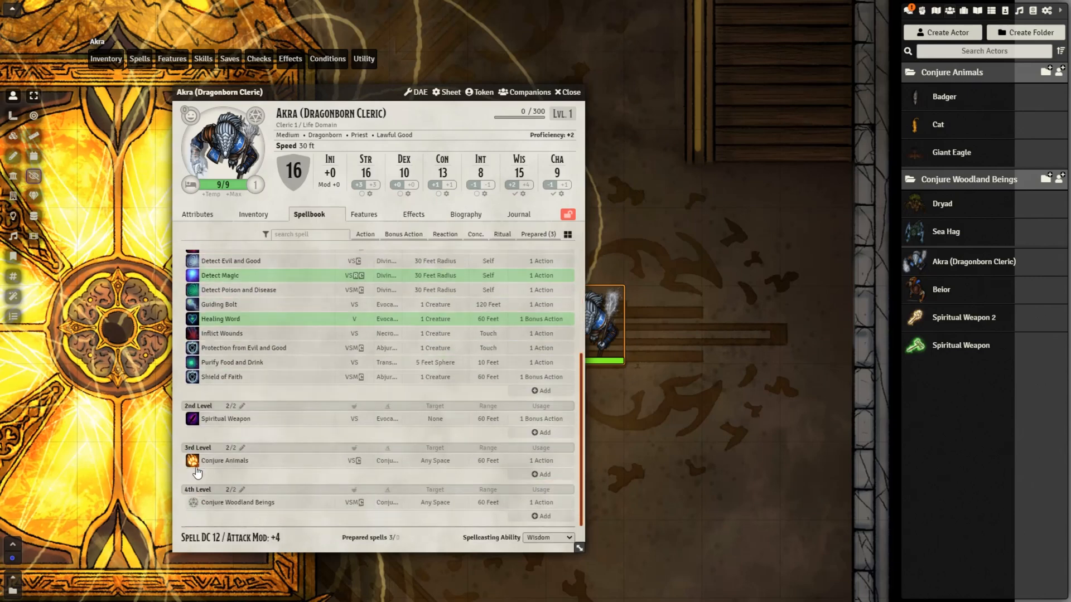
mouse_move(488, 341)
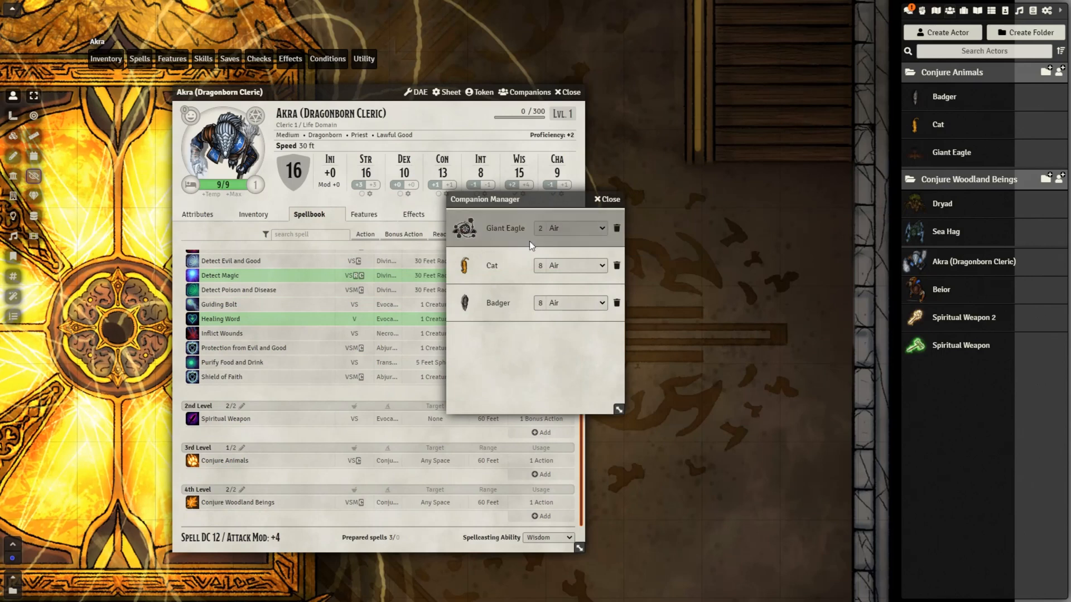
click(570, 228)
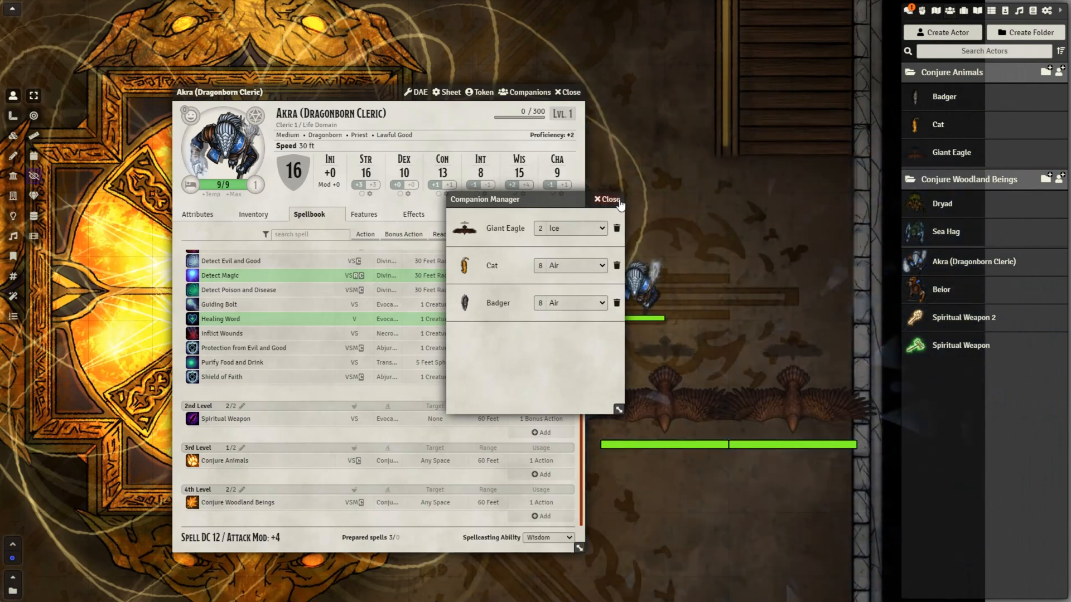
click(606, 199)
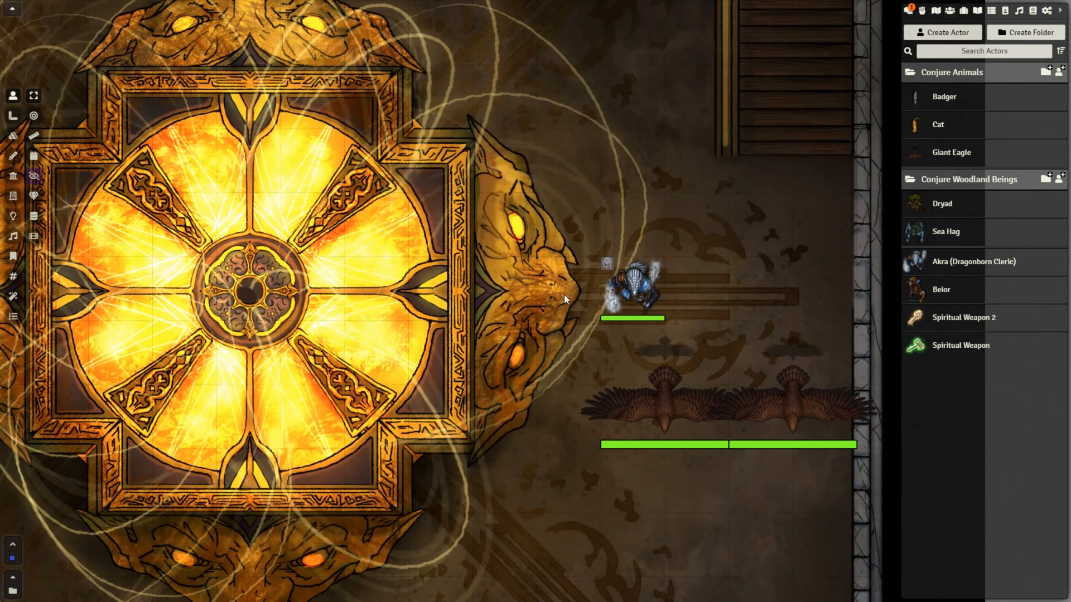
Step: Cast 4th-level Conjure Woodland Beings from Akra's Spellbook and summon two Dryads
double_click(631, 283)
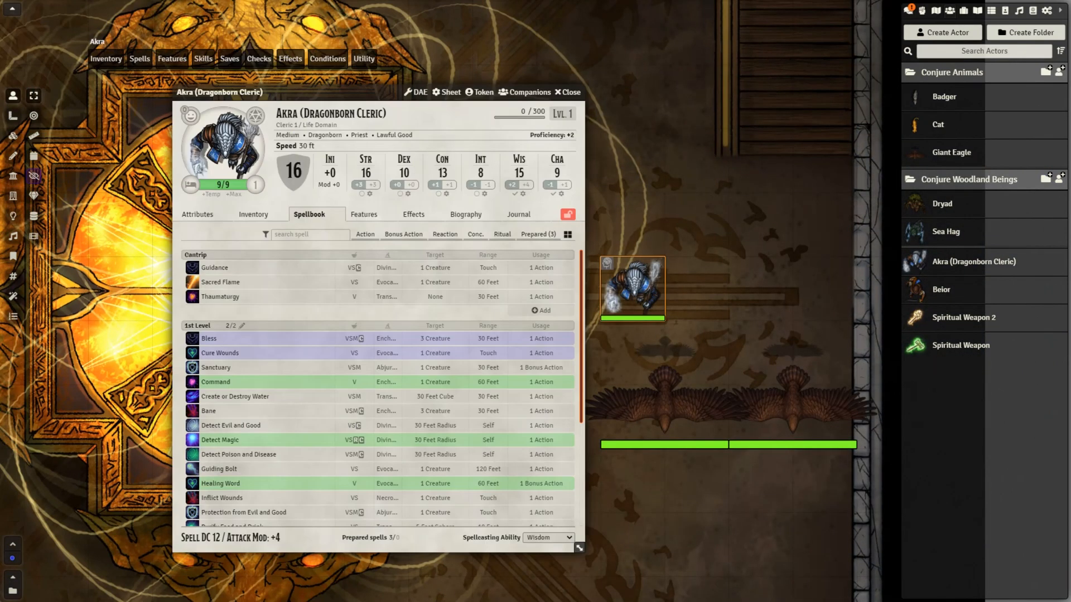
scroll(down, 3)
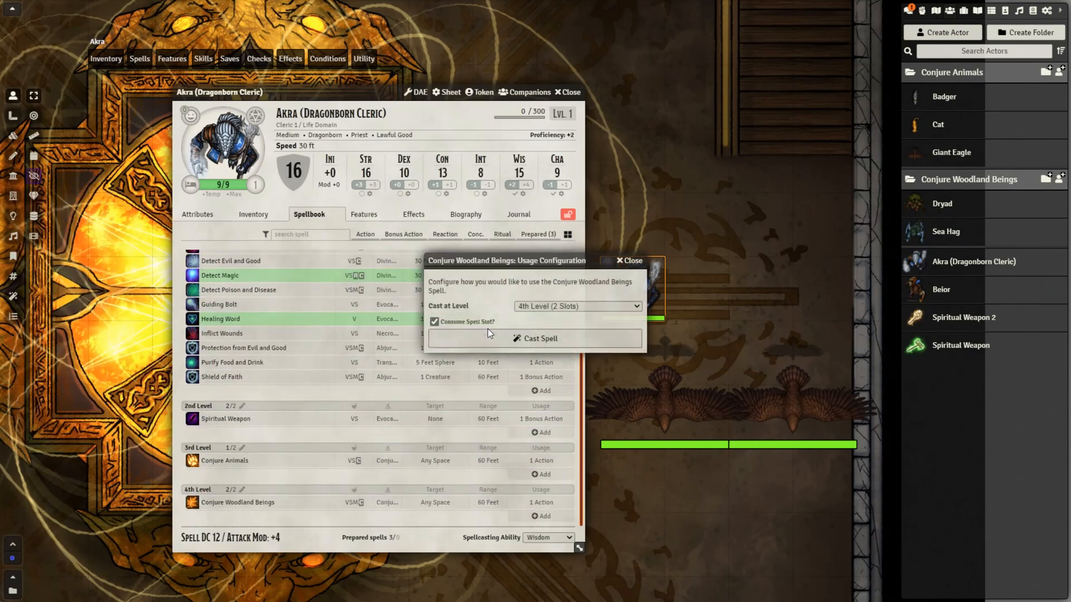
click(535, 338)
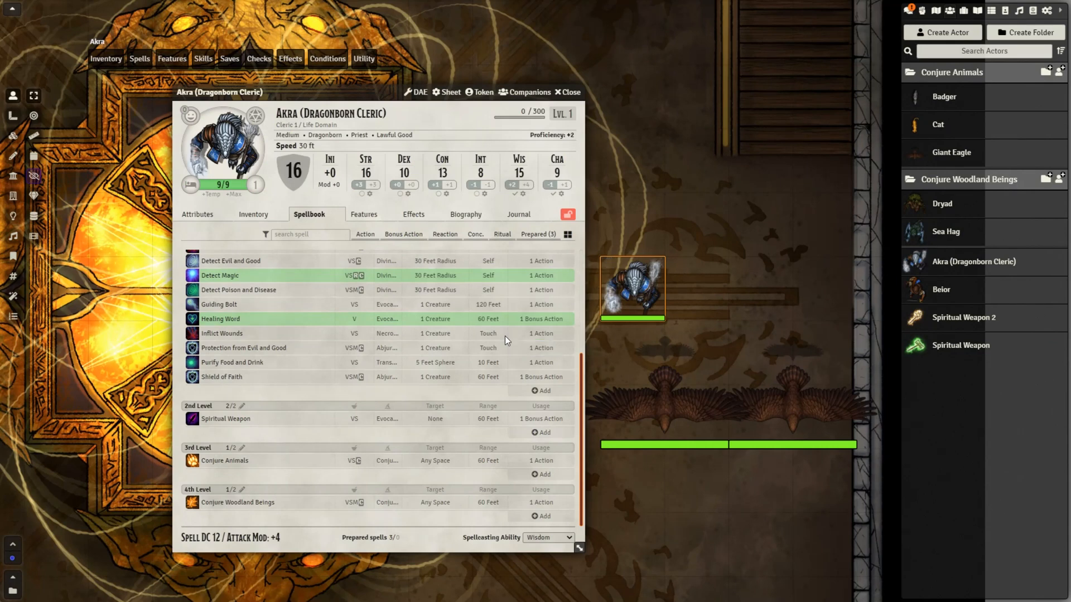
click(524, 92)
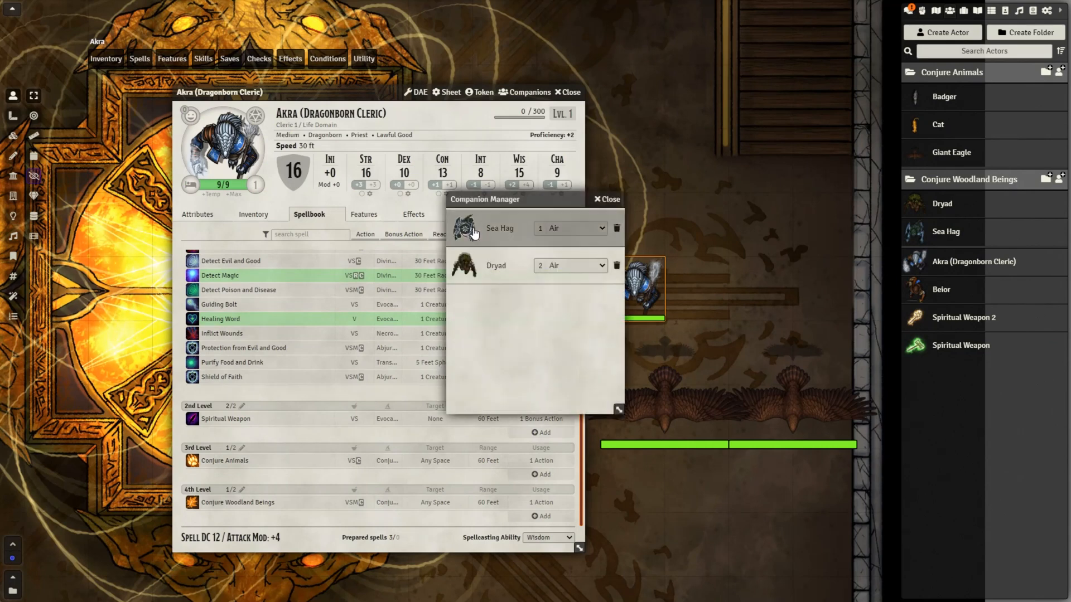
mouse_move(469, 273)
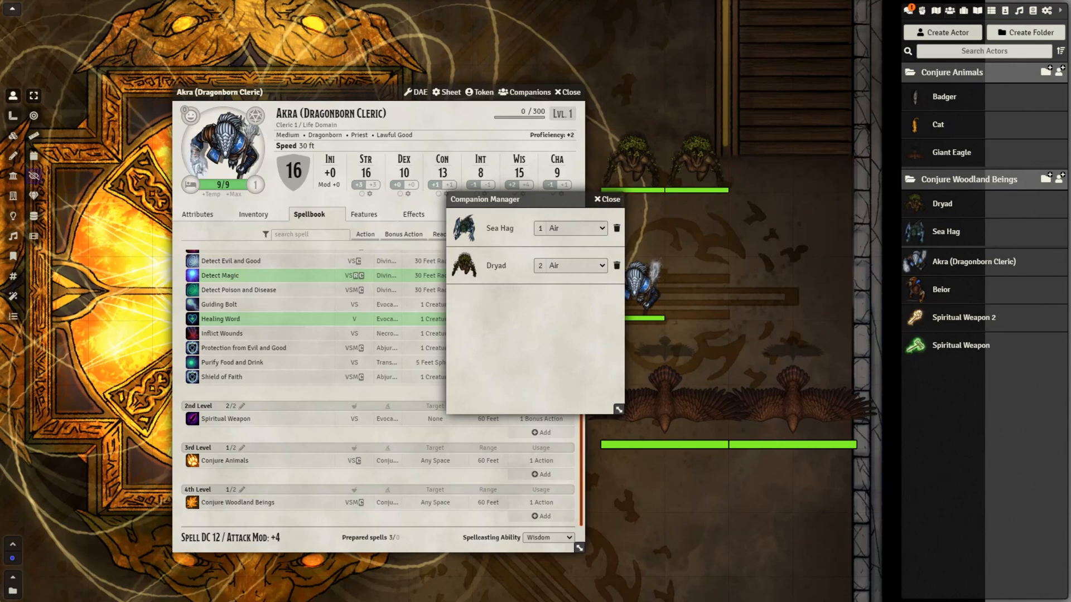
click(568, 91)
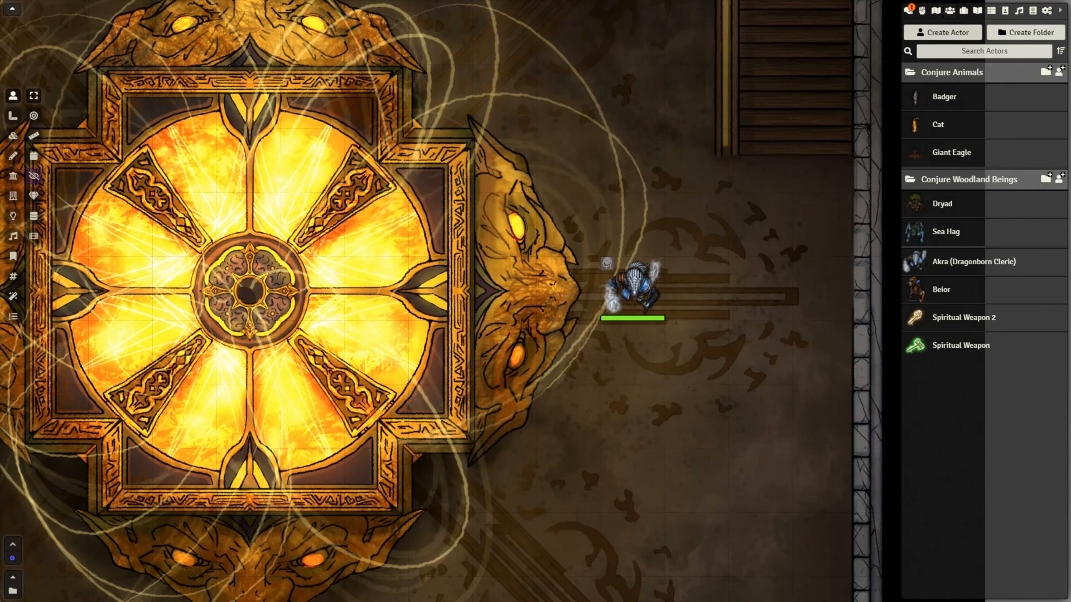